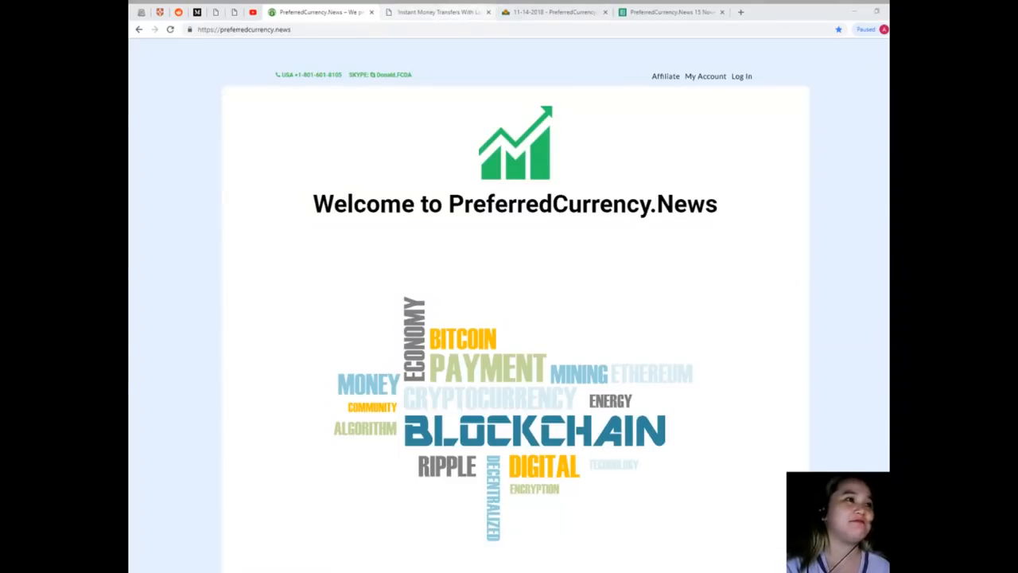
Step: Switch to the PCN article 'Instant Money Transfers With Low Fees'
click(438, 11)
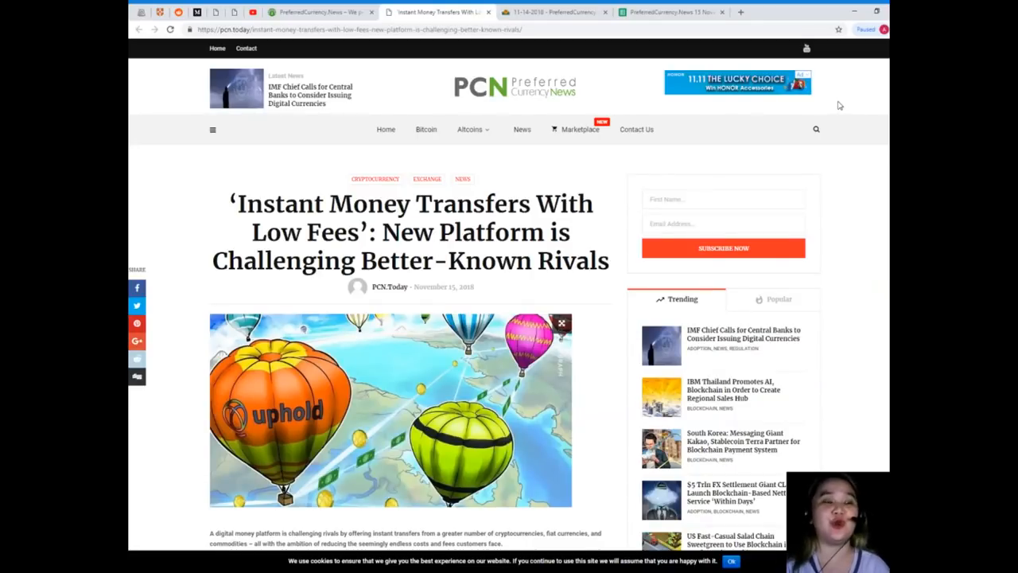
scroll(down, 3)
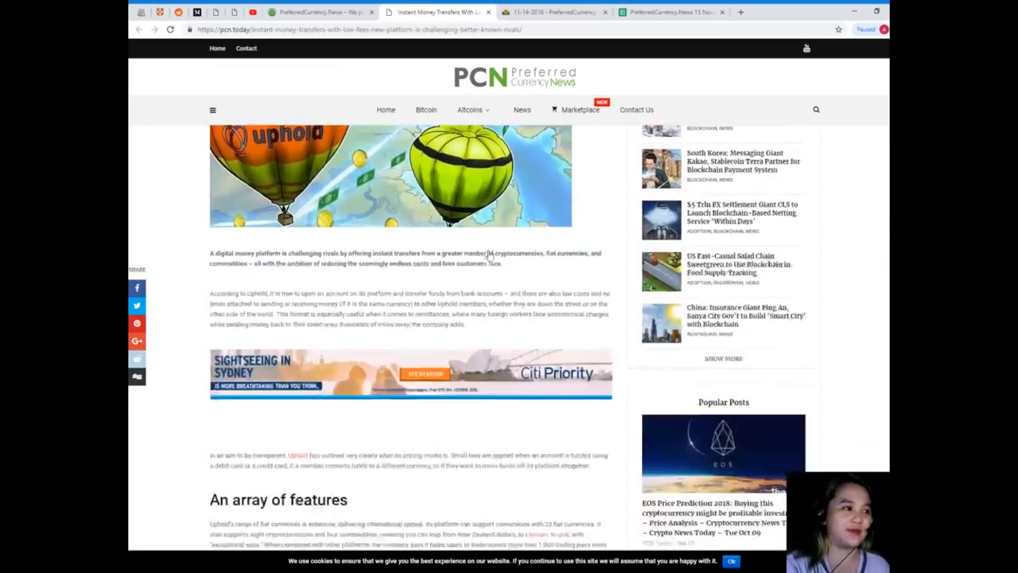
scroll(down, 3)
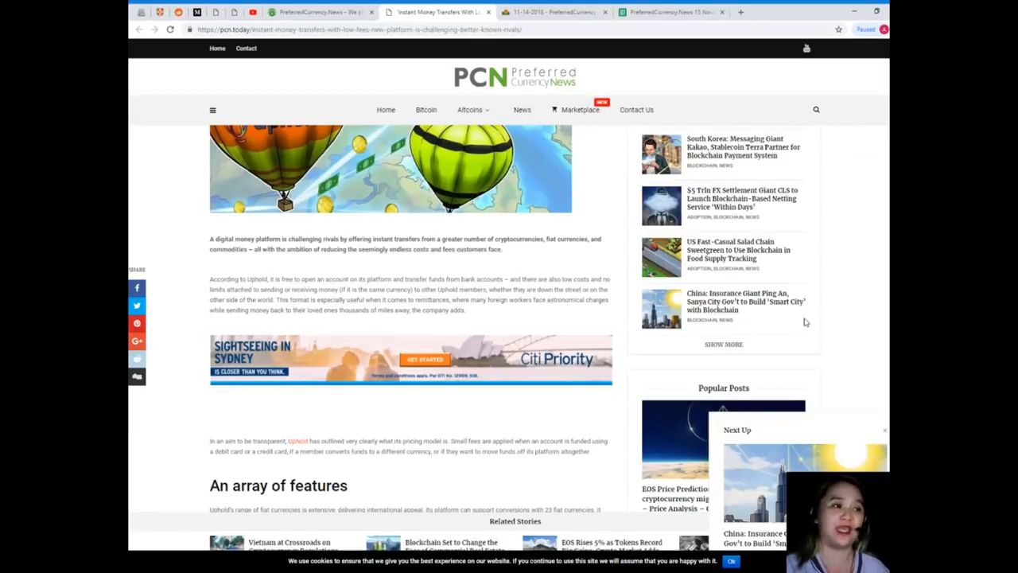
scroll(down, 3)
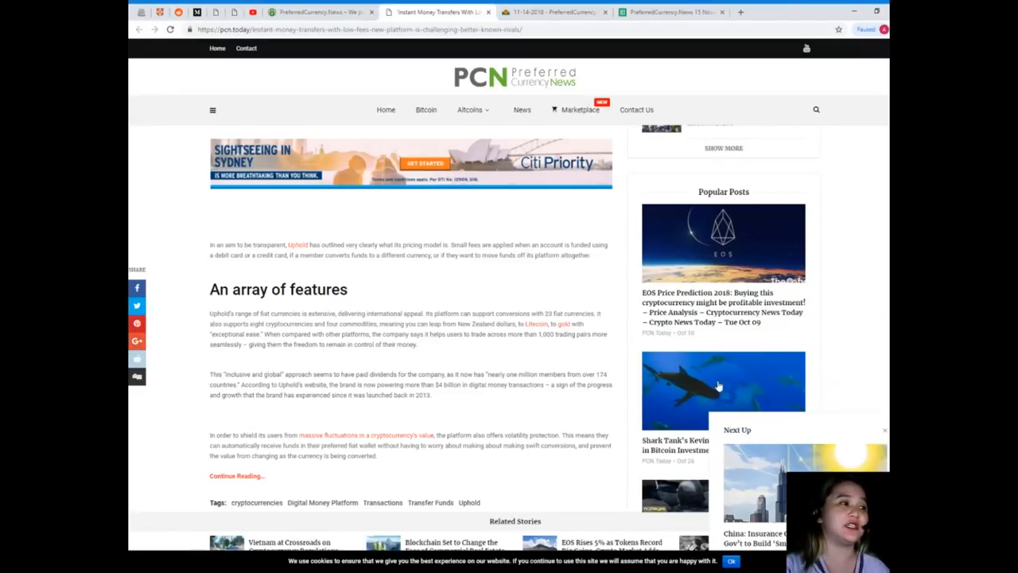
scroll(down, 3)
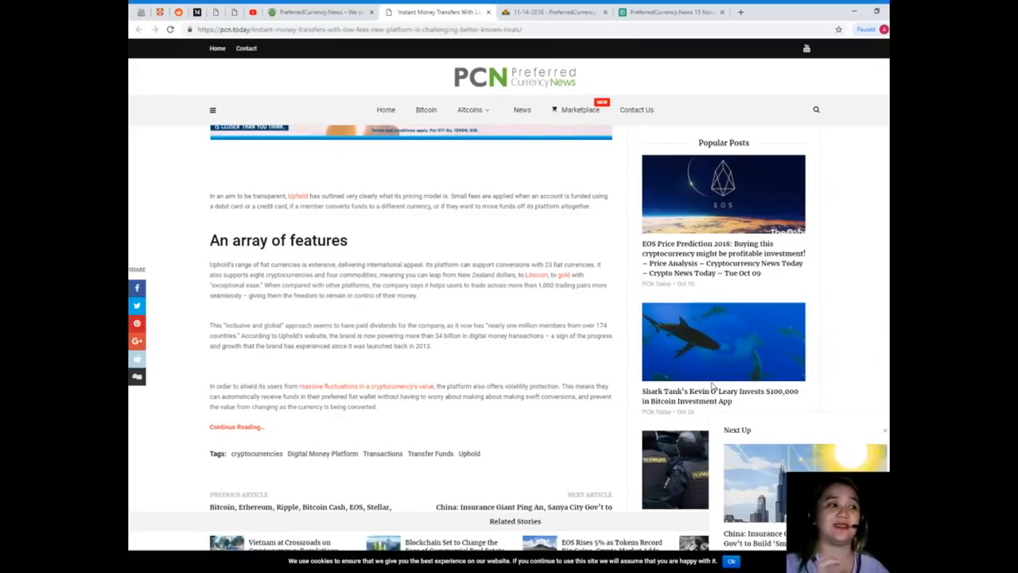
scroll(down, 3)
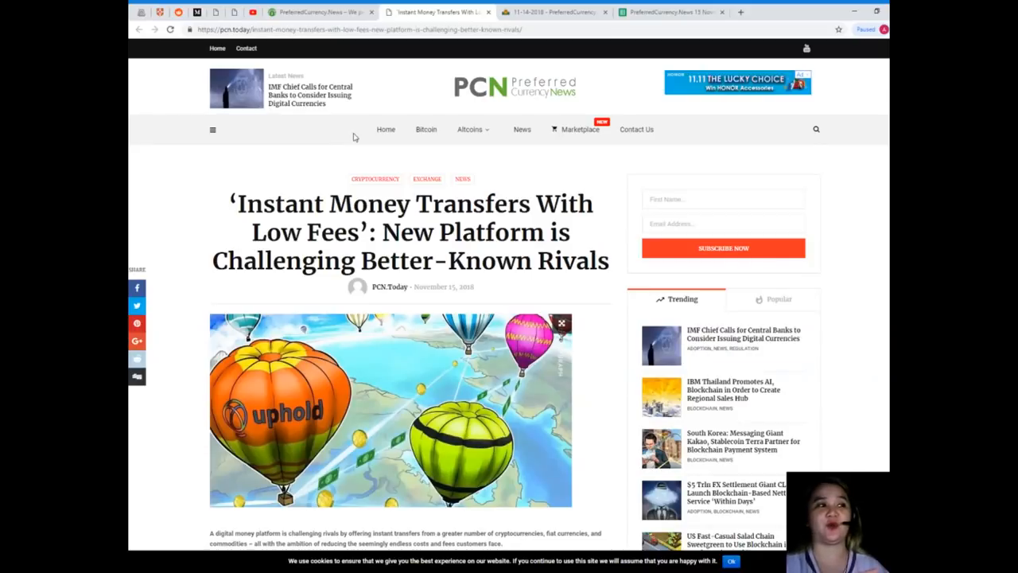
mouse_move(379, 178)
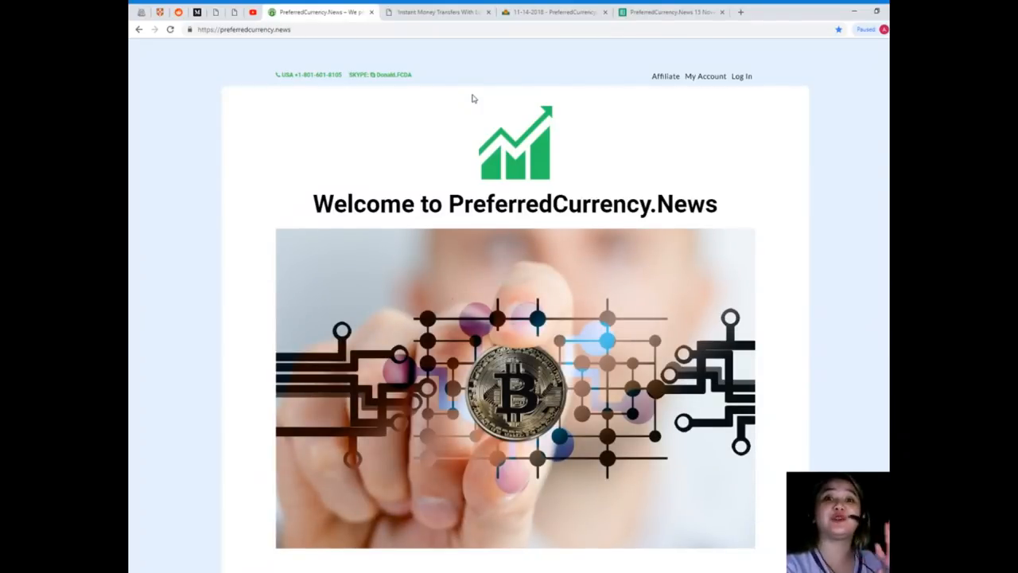
Step: Scroll the homepage past subscribe and video sections to Donald Lewis's Contact Us details
scroll(down, 3)
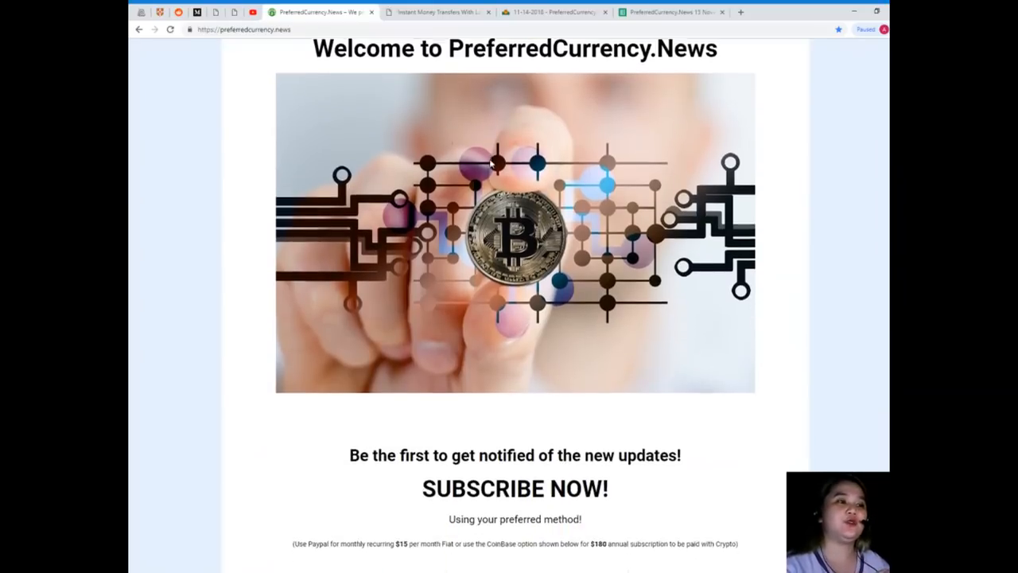
scroll(down, 3)
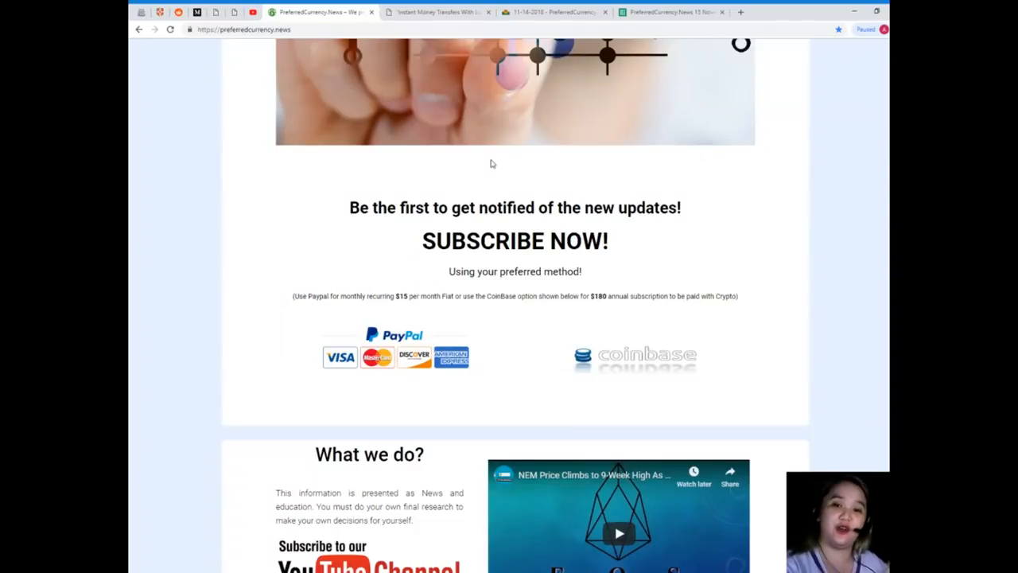
mouse_move(487, 175)
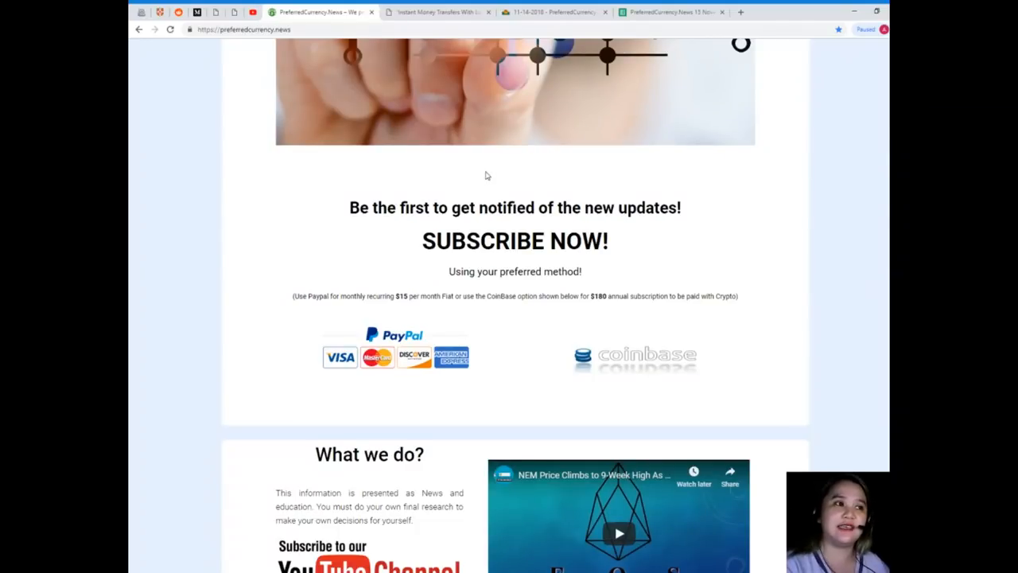
scroll(down, 3)
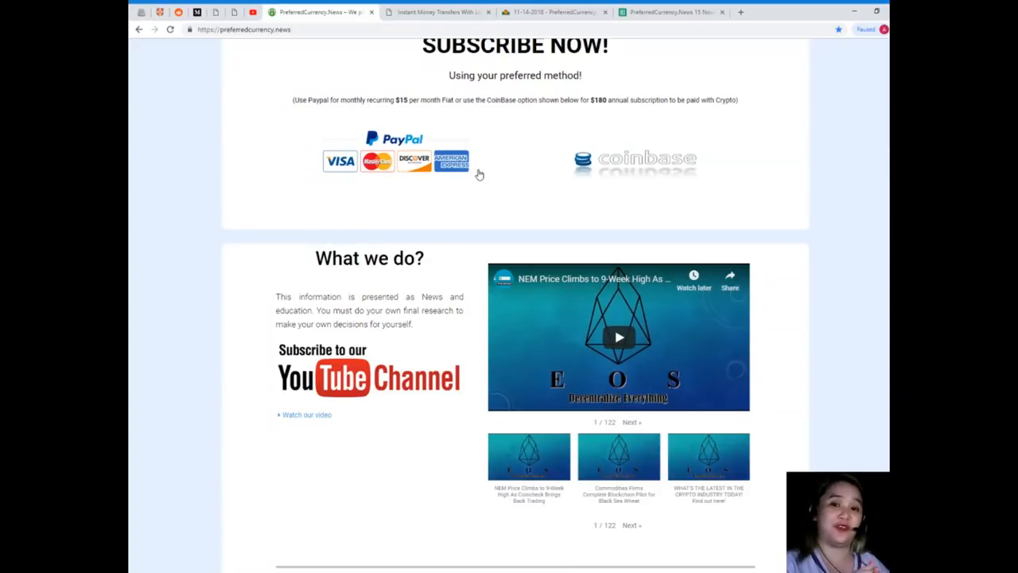
scroll(down, 3)
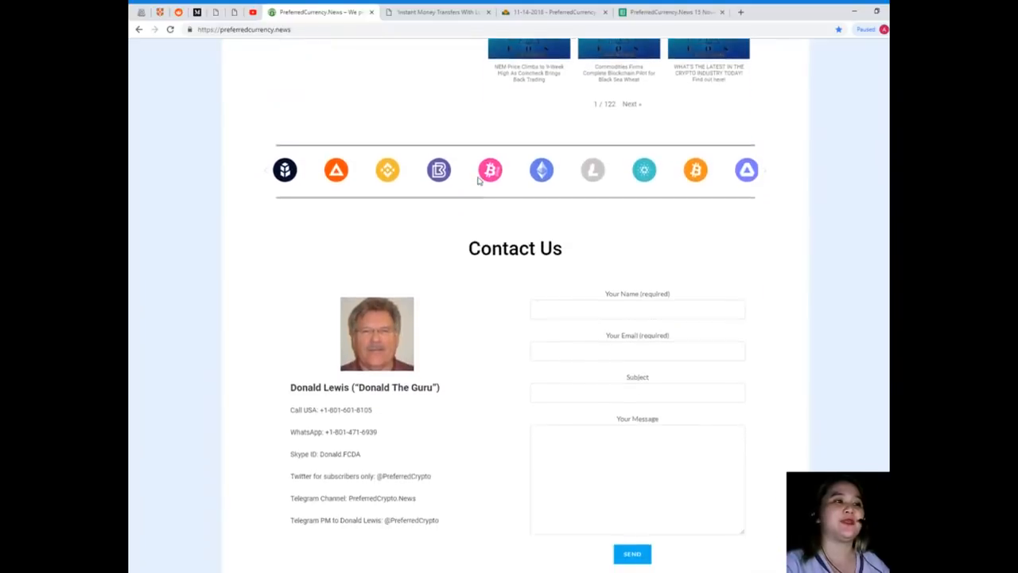
scroll(down, 3)
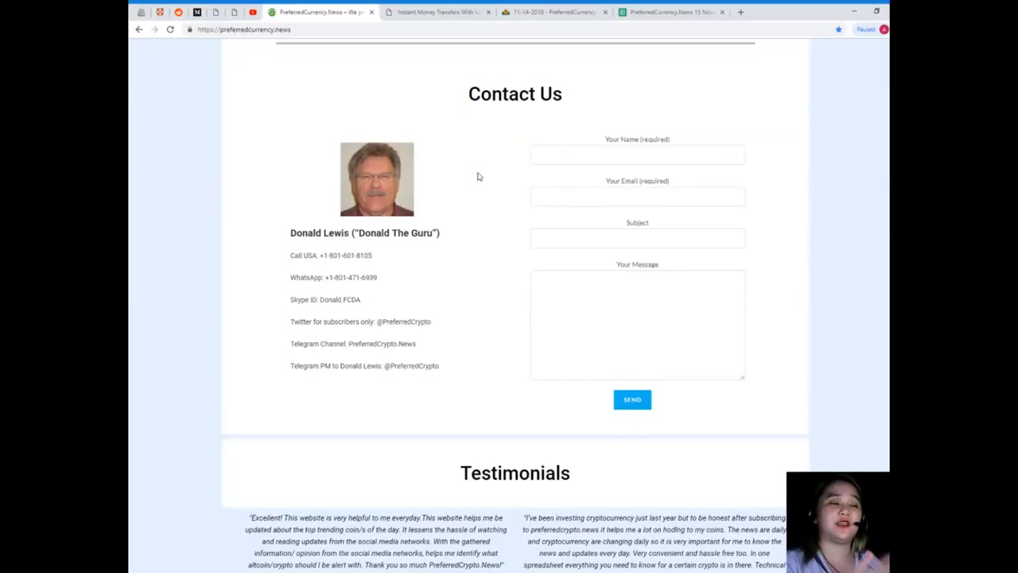
click(636, 324)
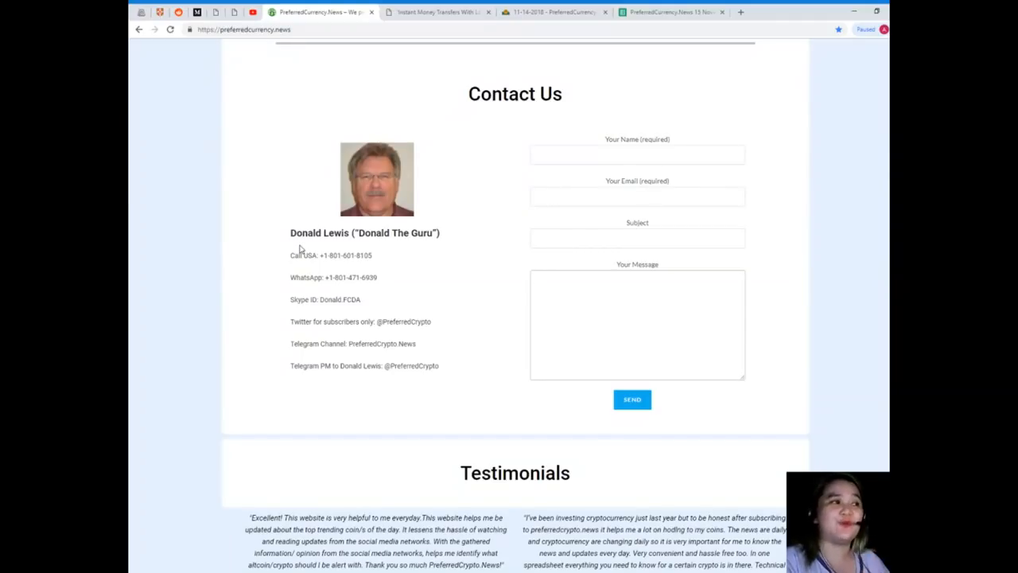
click(636, 325)
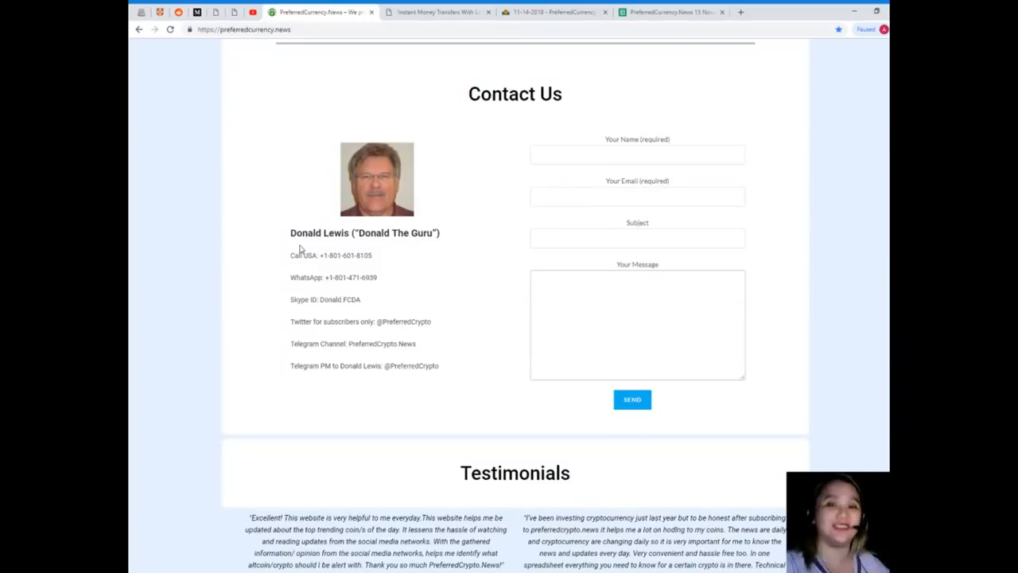
Step: Scroll back to the homepage top showing the welcome heading and logo
scroll(up, 3)
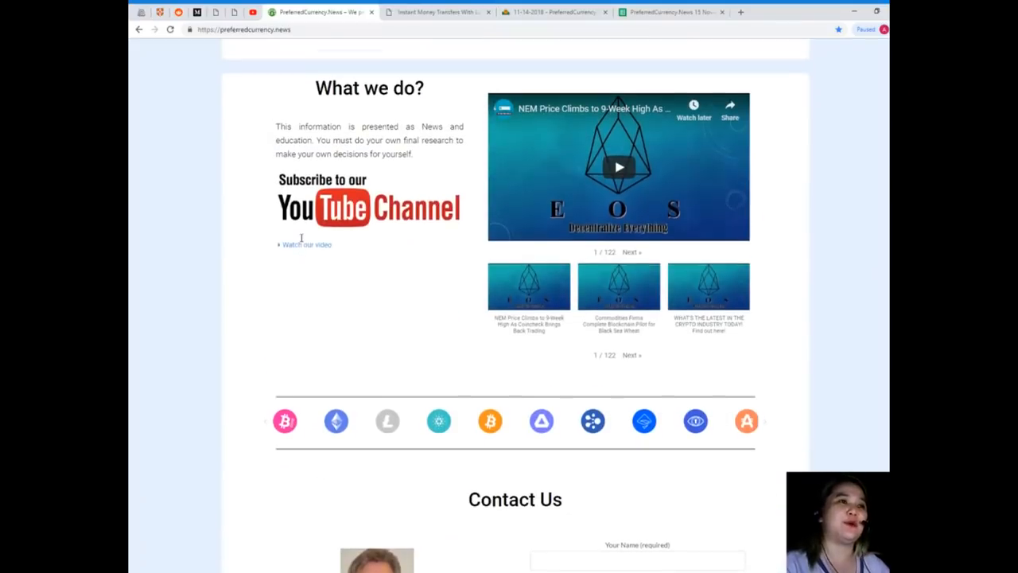
scroll(up, 3)
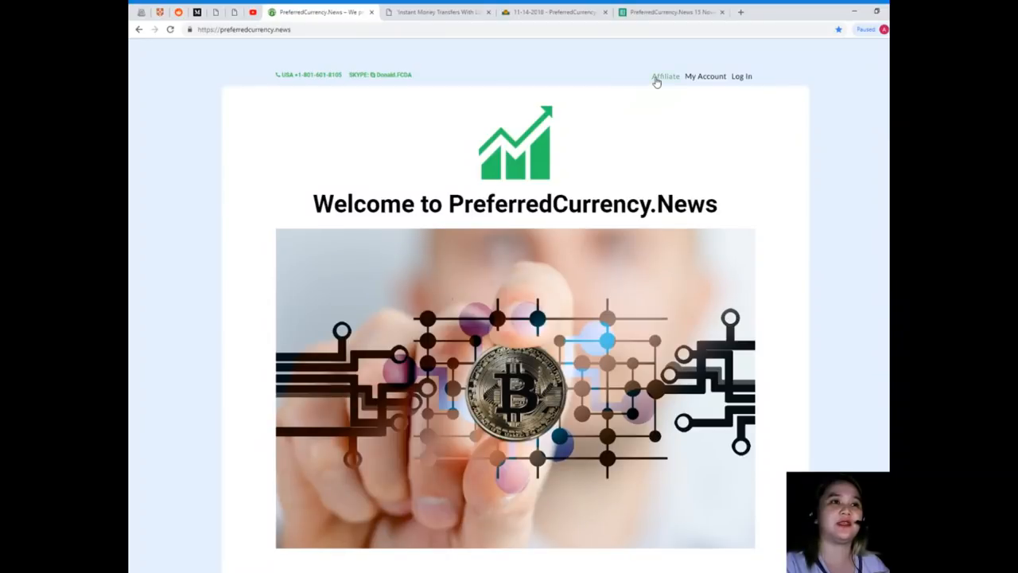
mouse_move(667, 81)
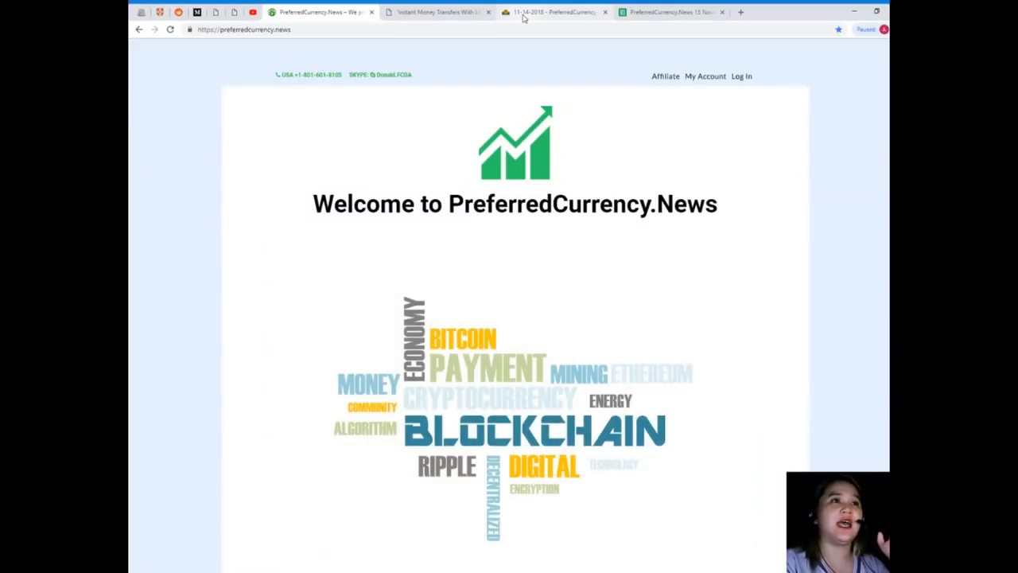
Step: Show the archived 15 November 2018 newsletter scrolled to Donald's Research List
click(548, 11)
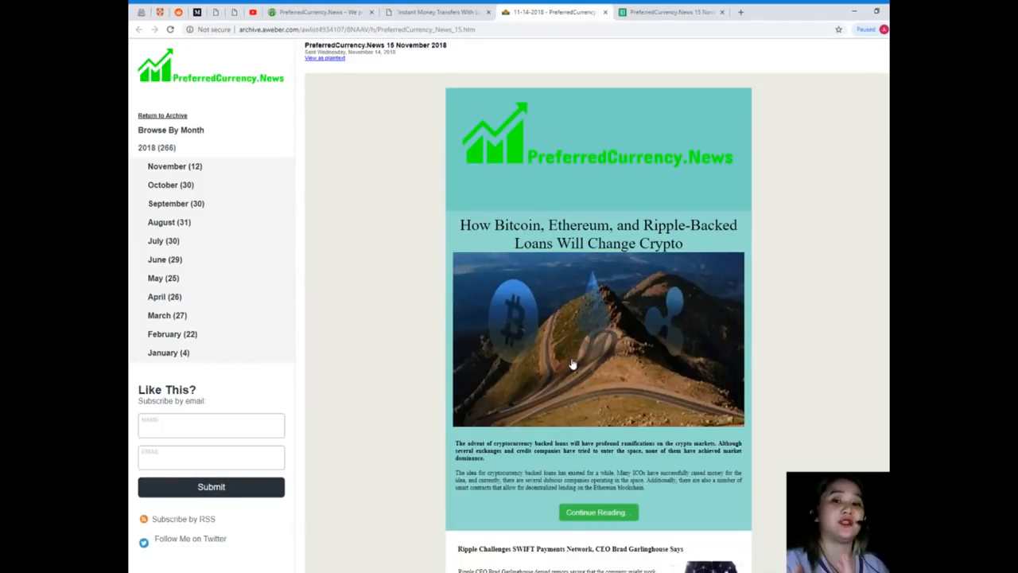
scroll(down, 3)
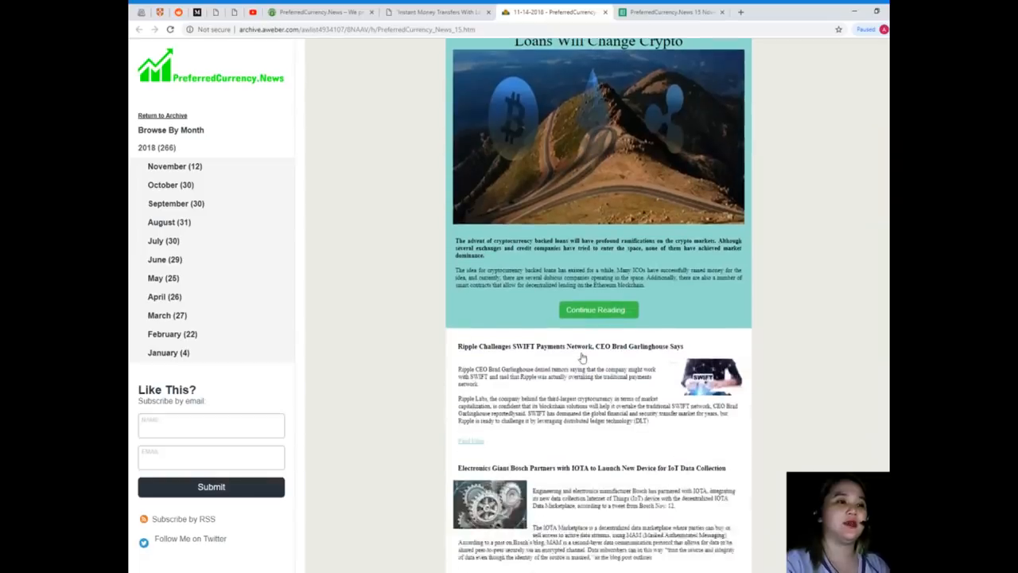
scroll(down, 3)
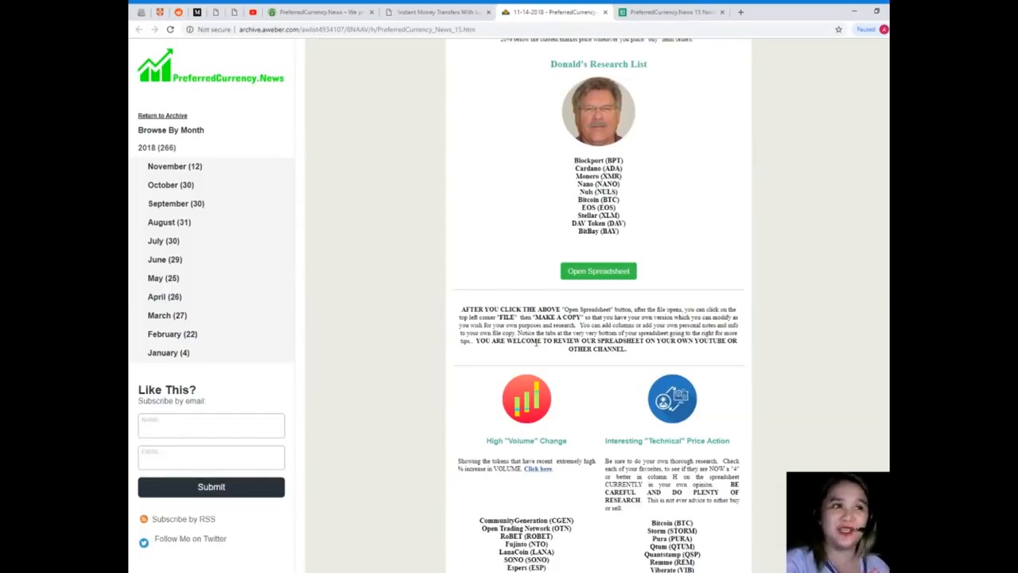
mouse_move(629, 299)
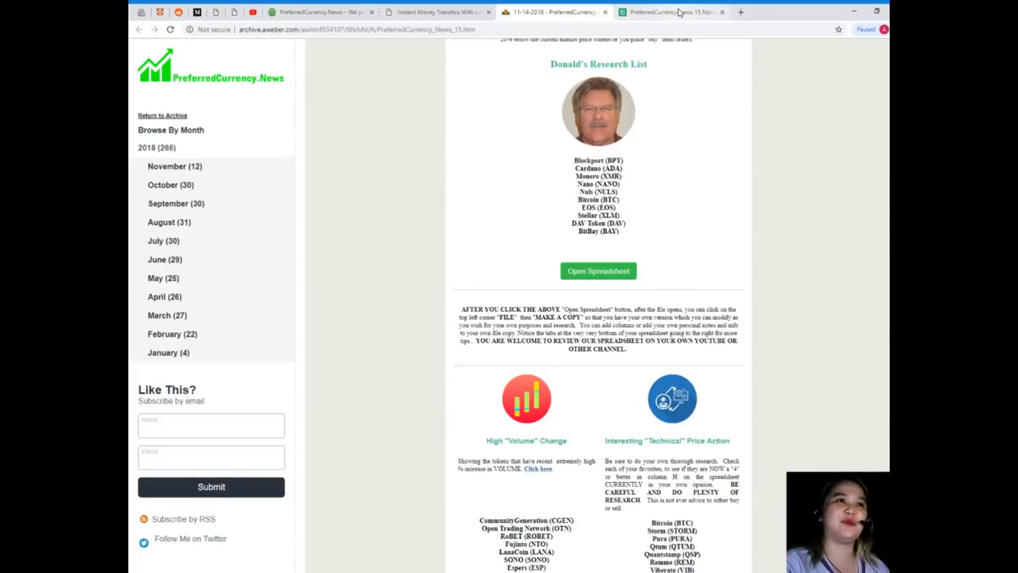
Step: Load the 15 November 2018 research list spreadsheet in Google Sheets
click(598, 270)
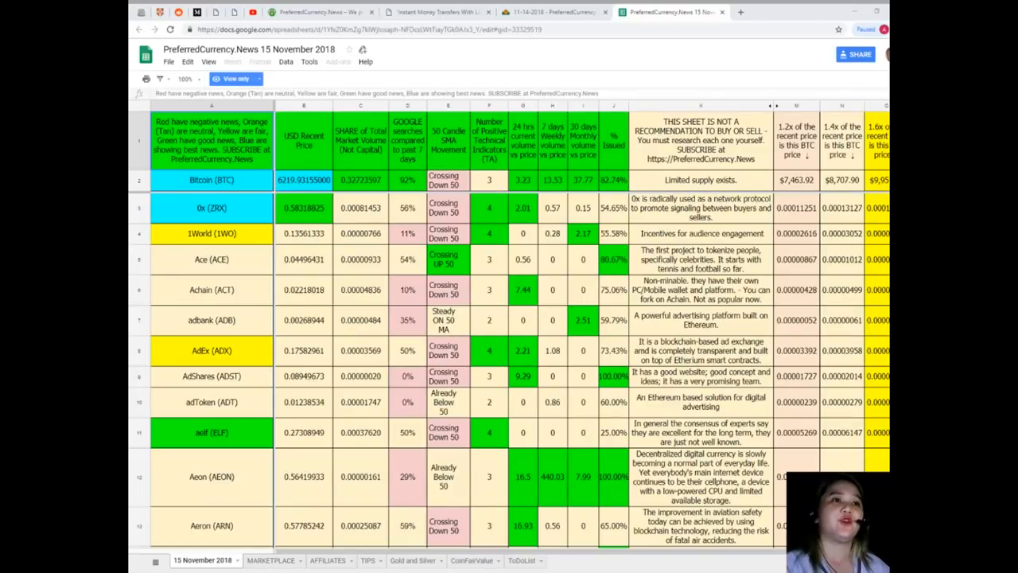
Step: Search the sheet for 'DA' to reach the Dash, DATA and DAV rows
scroll(down, 3)
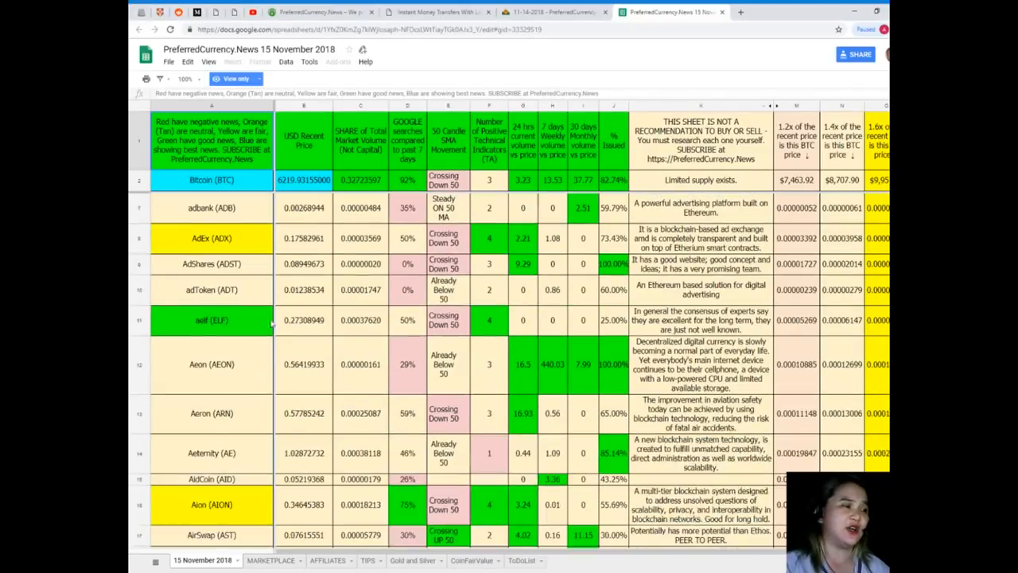
scroll(down, 3)
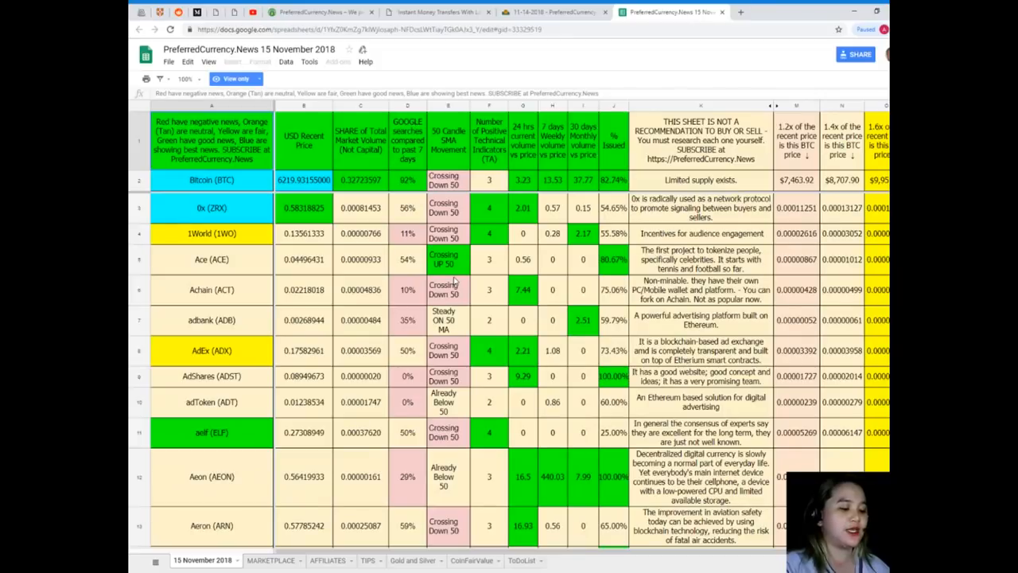
key(ctrl+f)
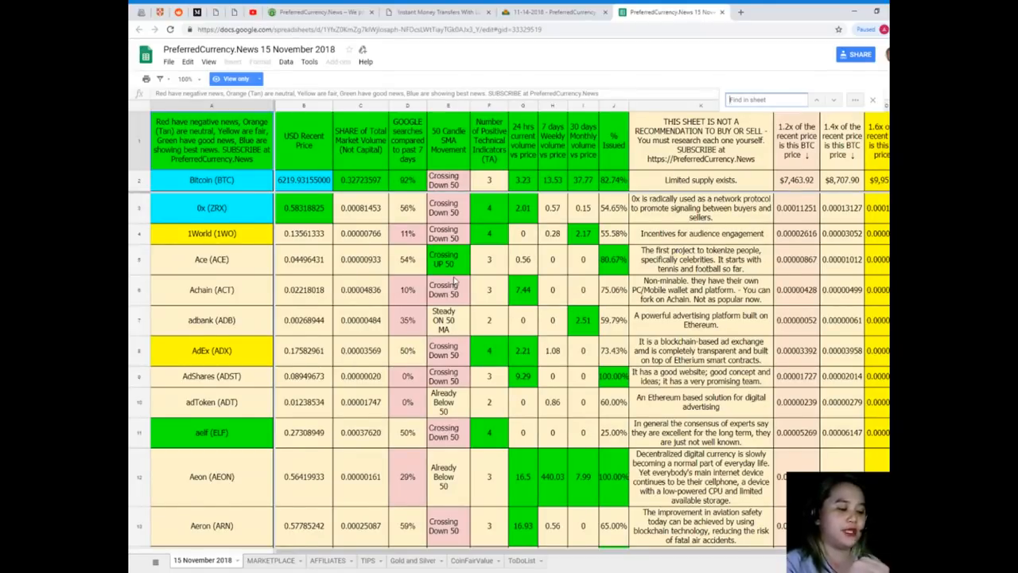
text(DAV)
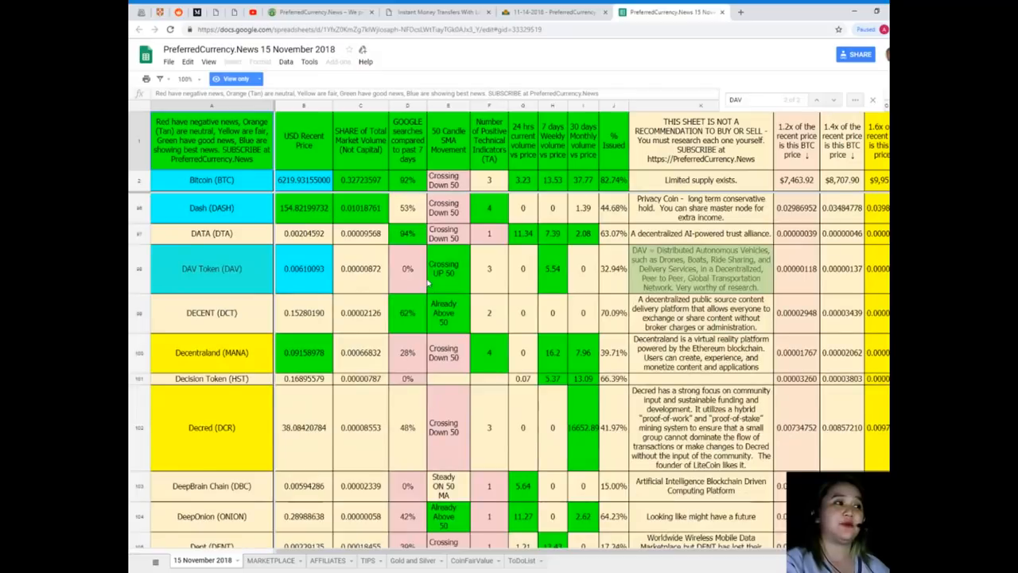
Step: Review the DAV Token row, then return to the PCN instant money transfers article
scroll(down, 3)
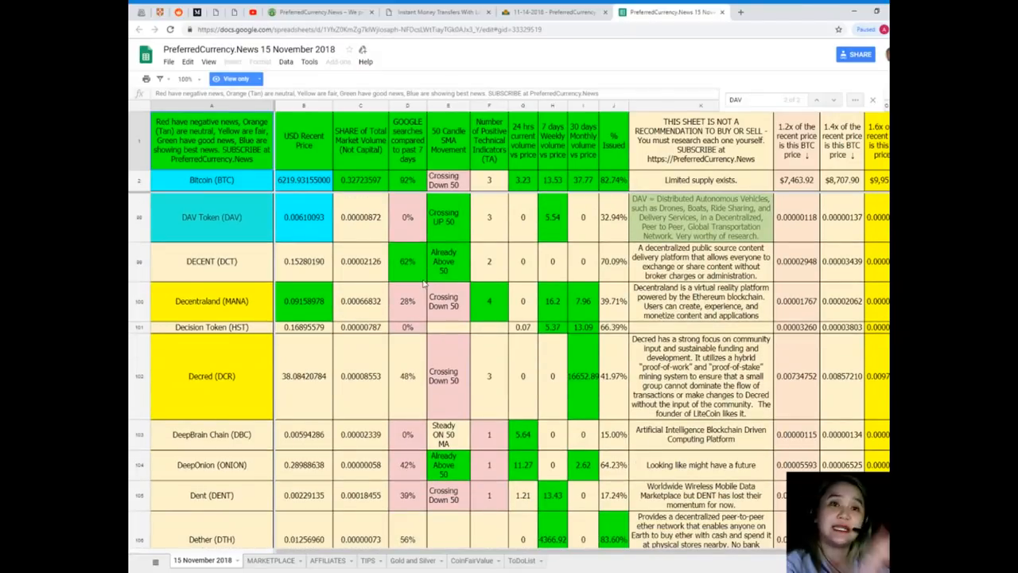
mouse_move(369, 194)
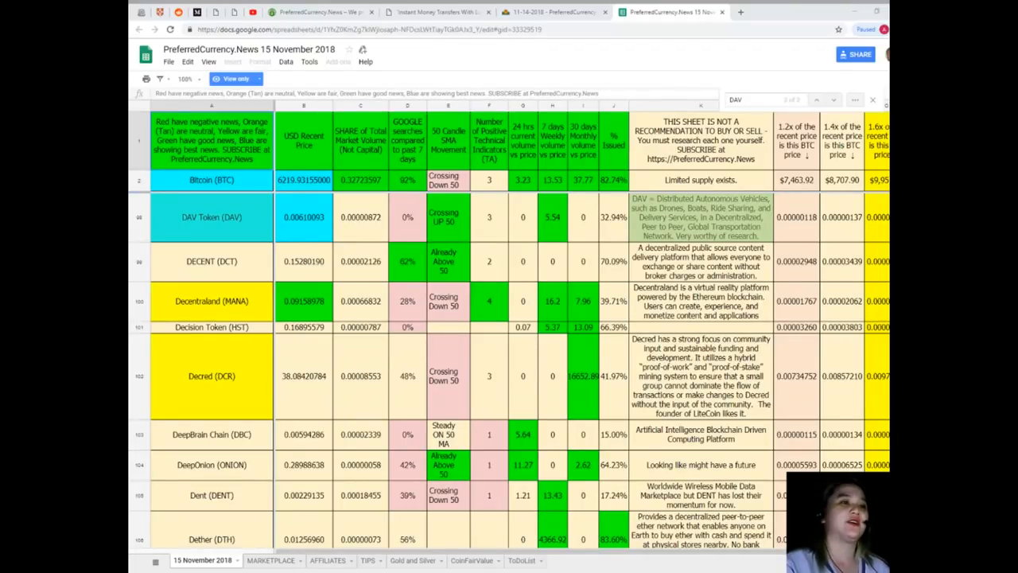
click(433, 11)
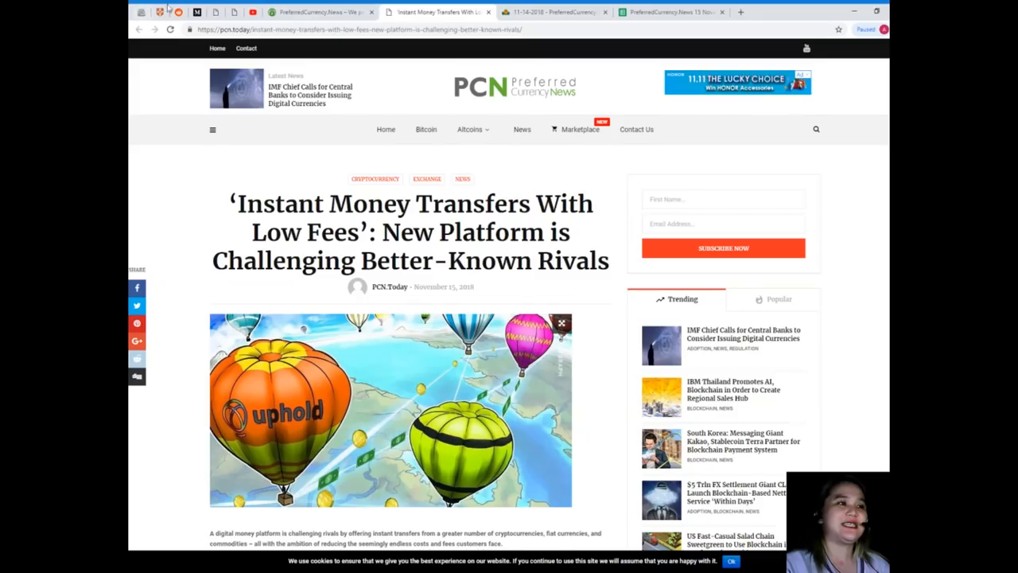